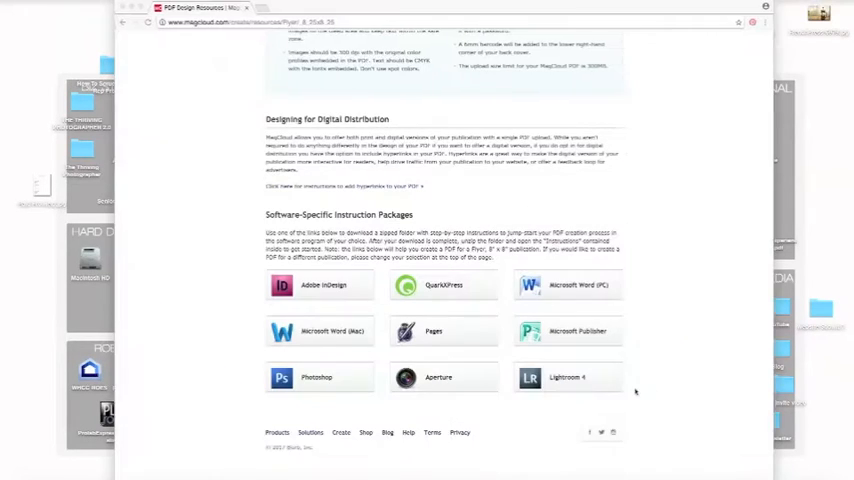
mouse_move(666, 330)
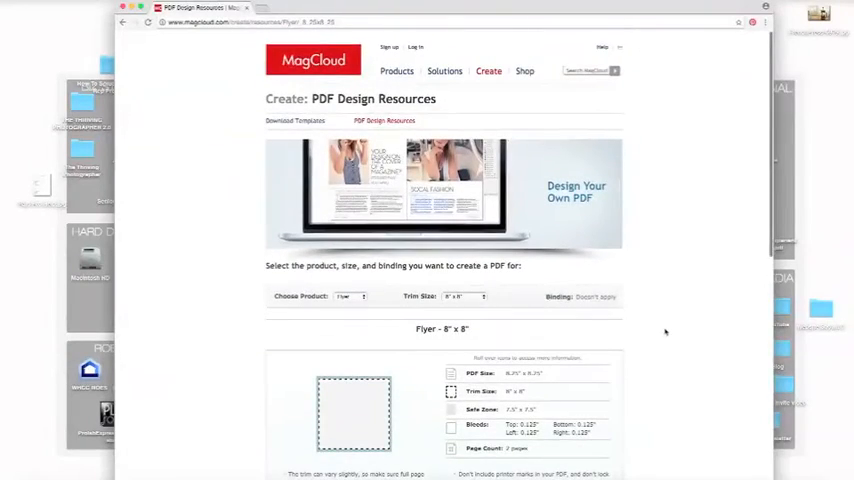
Scroll through the open single-page templates to view the pink bleed margins side by side.
scroll("down", 3)
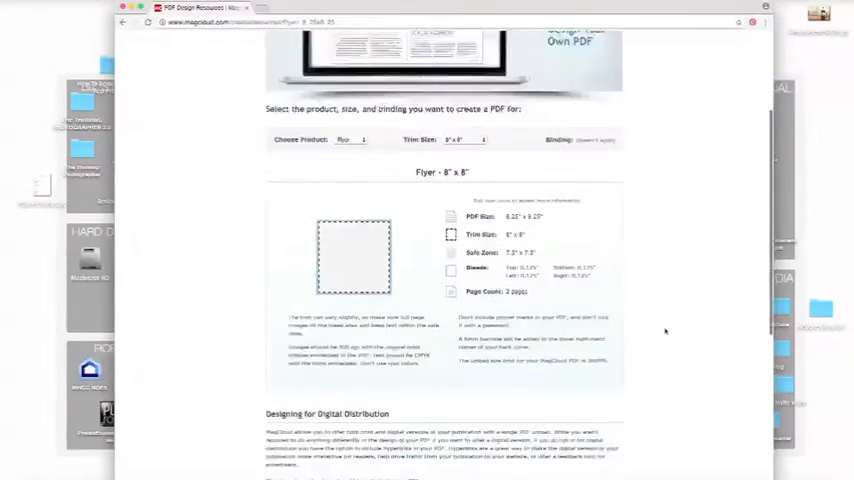
scroll("down", 3)
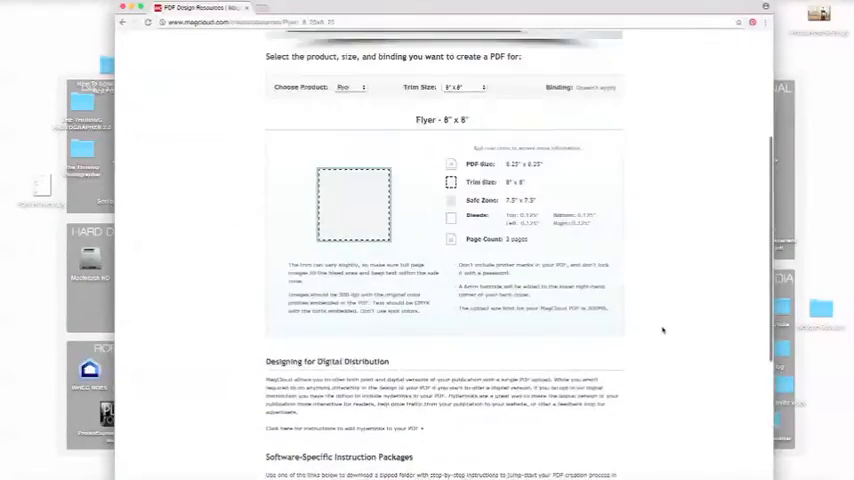
scroll("down", 3)
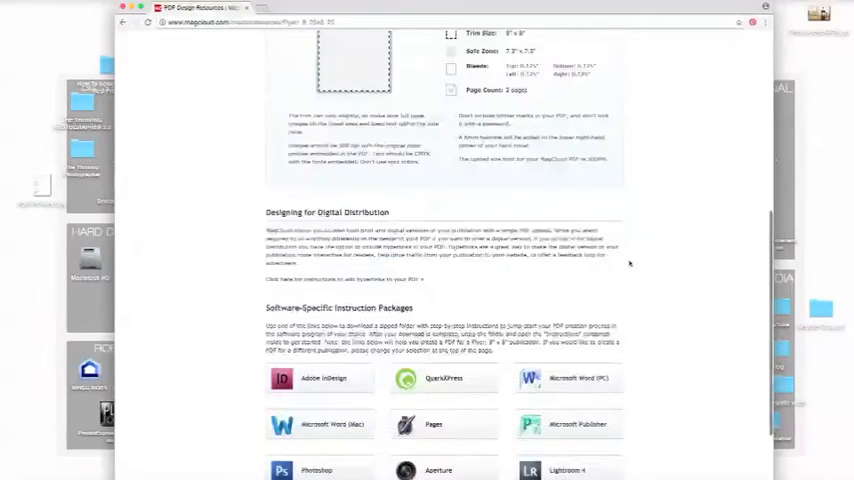
scroll("down", 3)
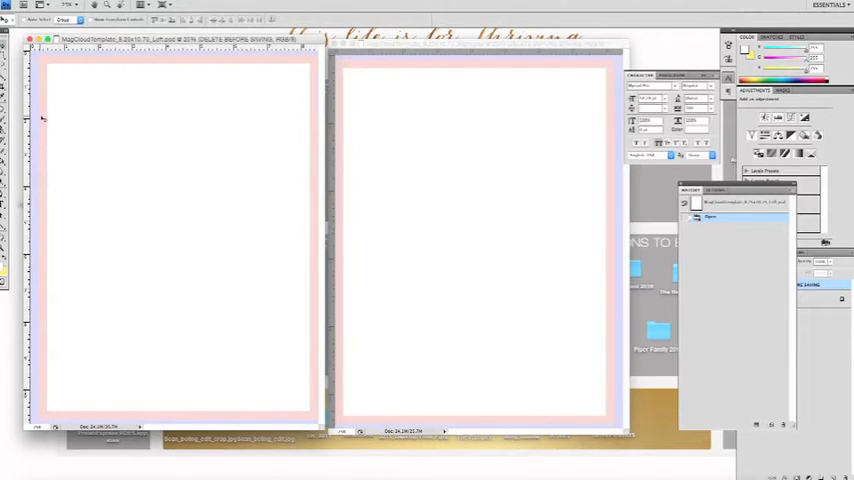
mouse_move(92, 122)
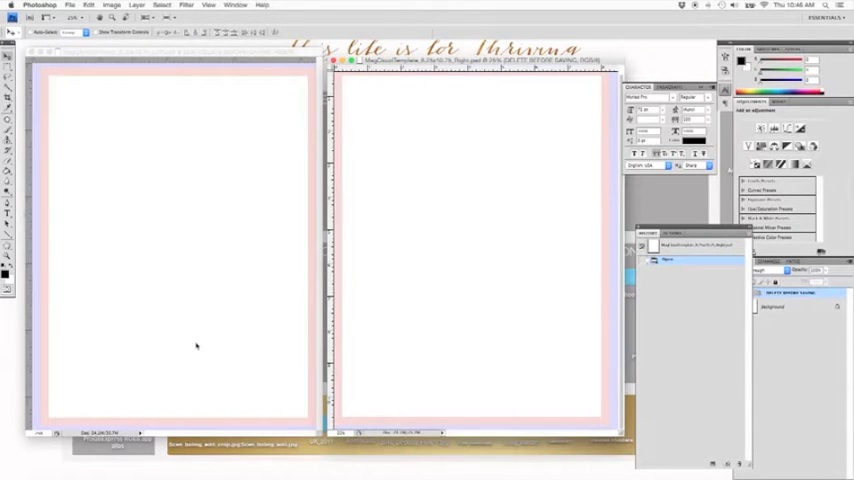
mouse_move(144, 132)
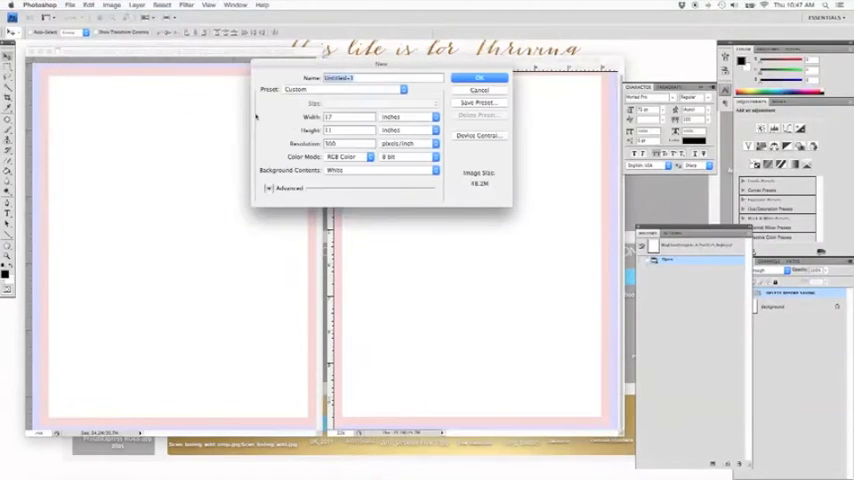
Name the new document 'Magazine' template and proceed to set its spread size in inches.
type("Magazine template")
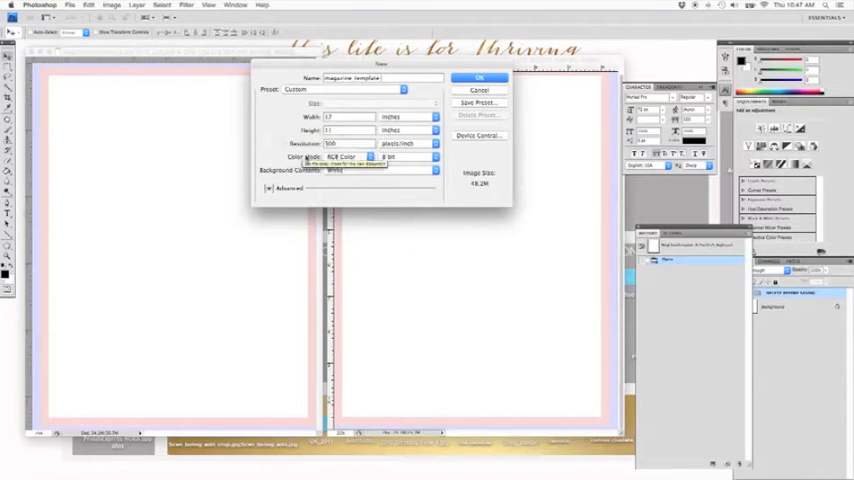
left_click(478, 78)
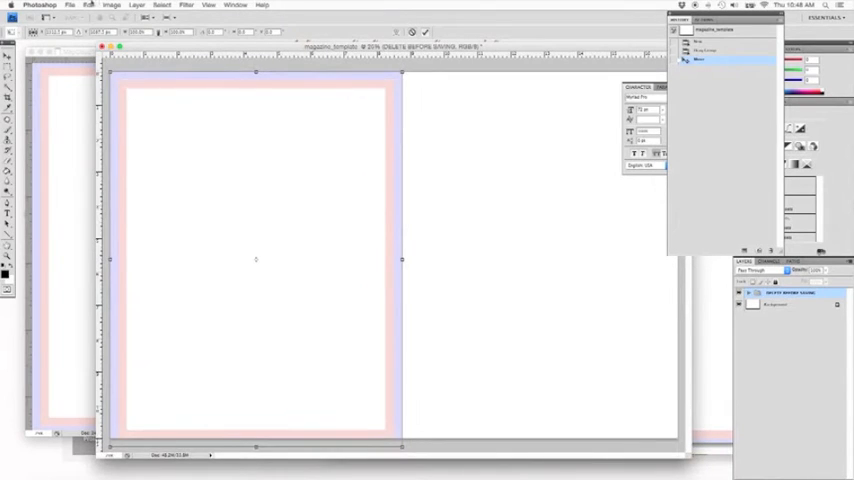
Create the 17x11 spread document ready to receive the left and right bleed guide layers.
left_click(88, 6)
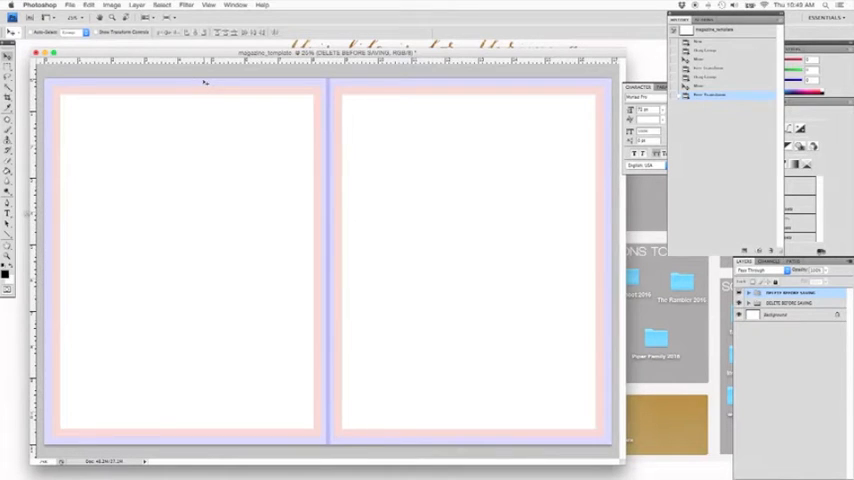
mouse_move(48, 112)
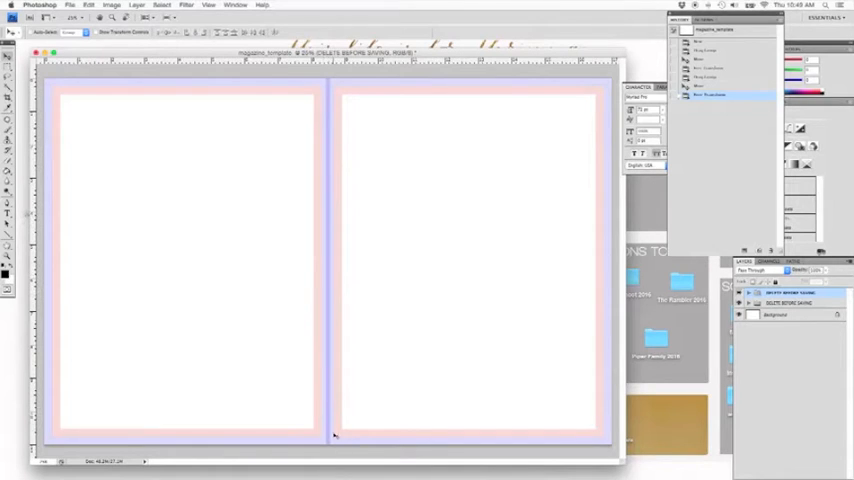
mouse_move(332, 92)
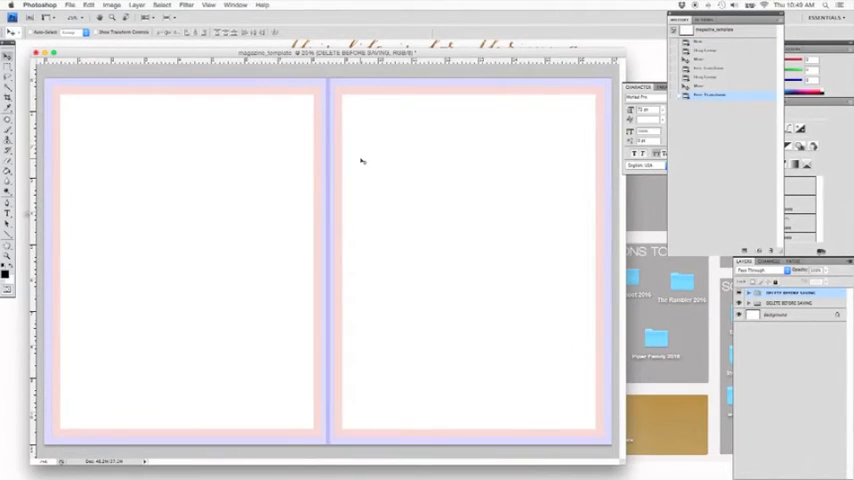
mouse_move(284, 204)
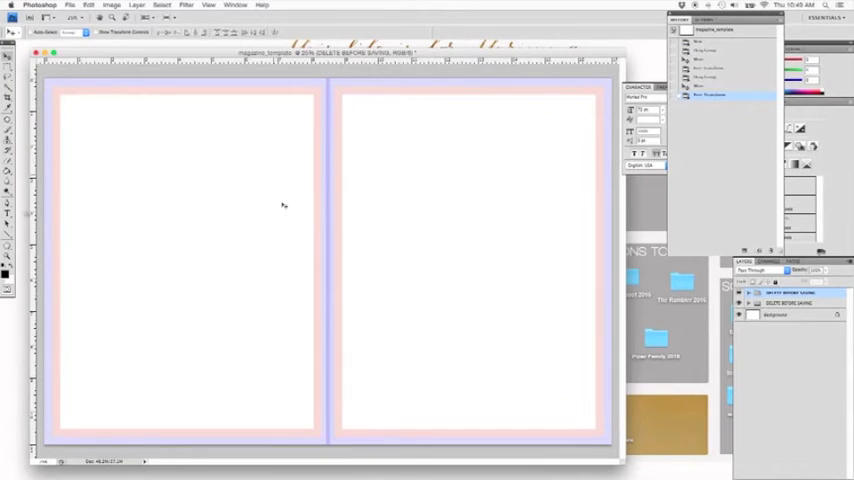
mouse_move(380, 212)
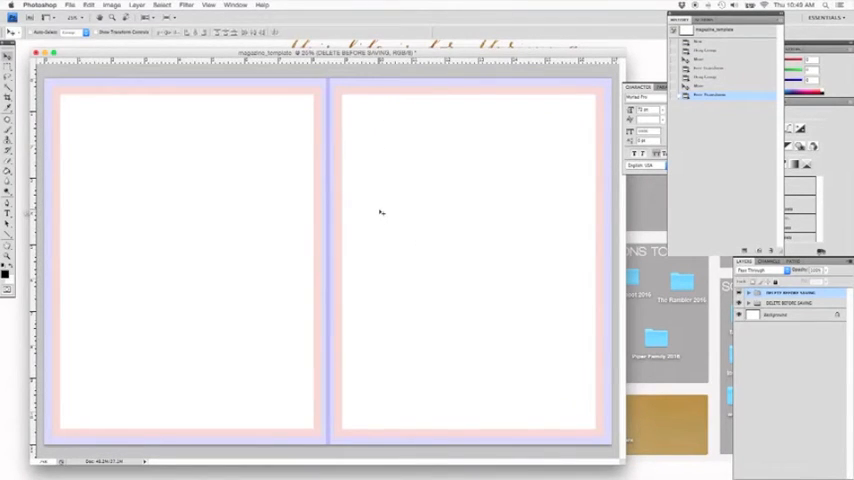
mouse_move(384, 212)
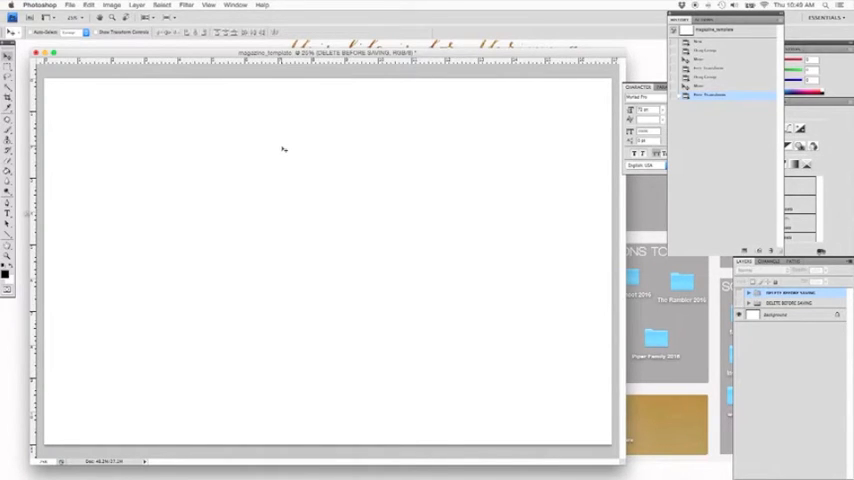
mouse_move(274, 244)
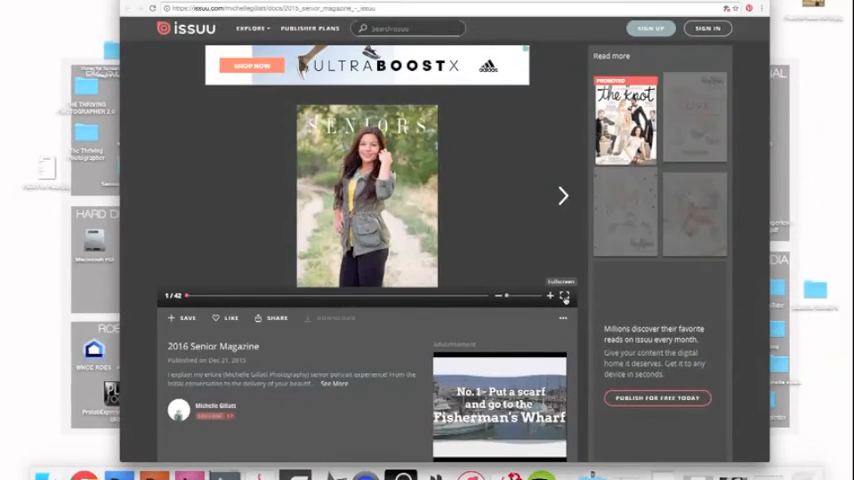
View the published magazine full screen and page from the cover through the welcome and featured session spreads.
left_click(566, 296)
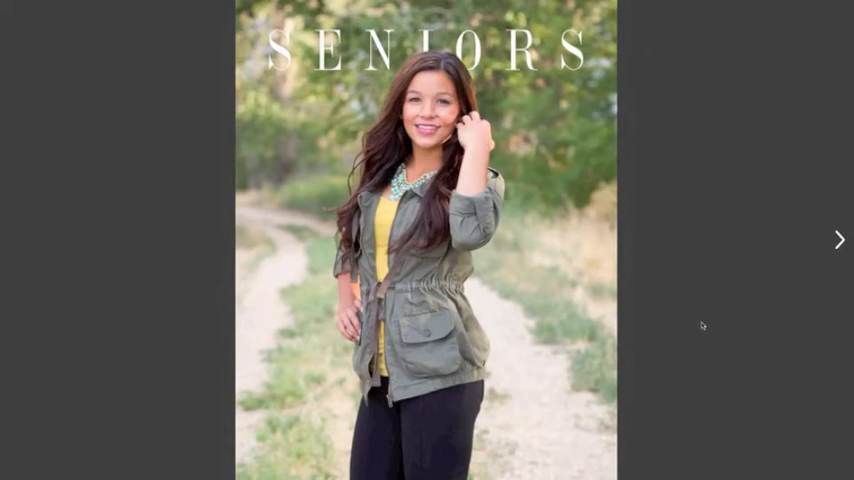
left_click(840, 240)
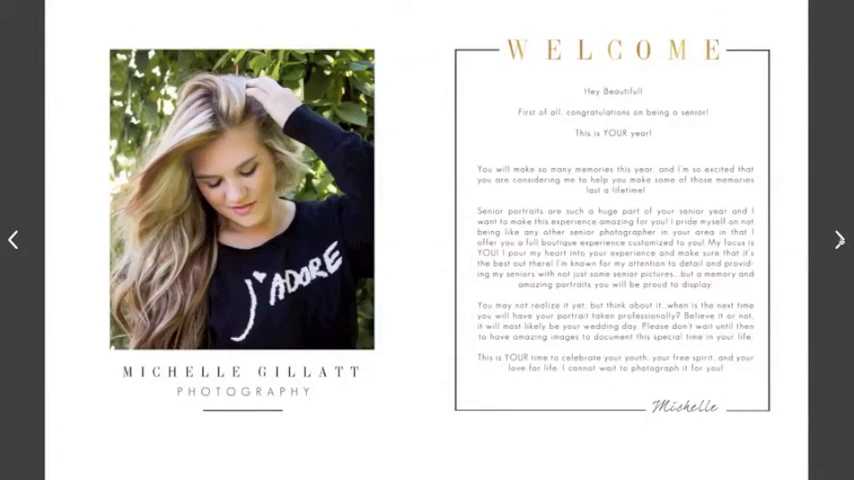
left_click(840, 240)
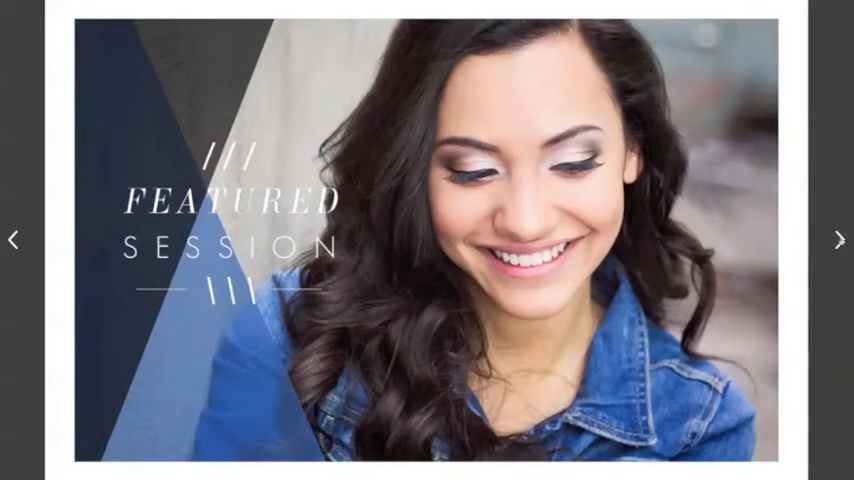
left_click(840, 240)
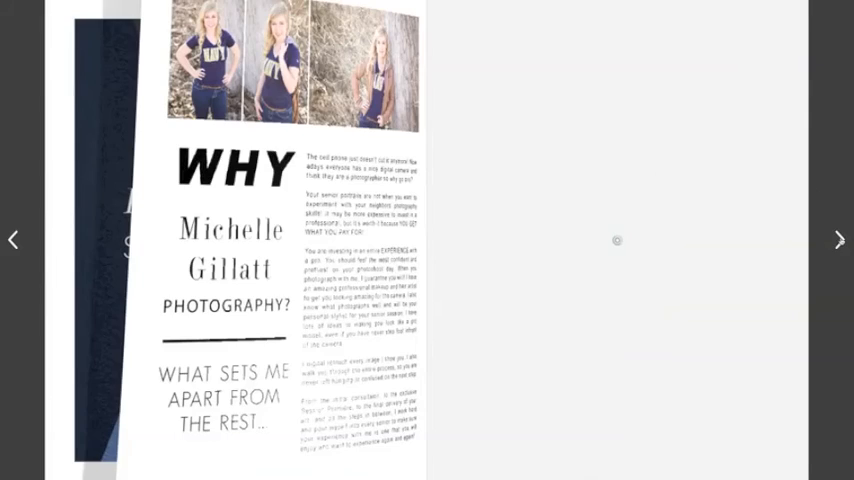
left_click(840, 240)
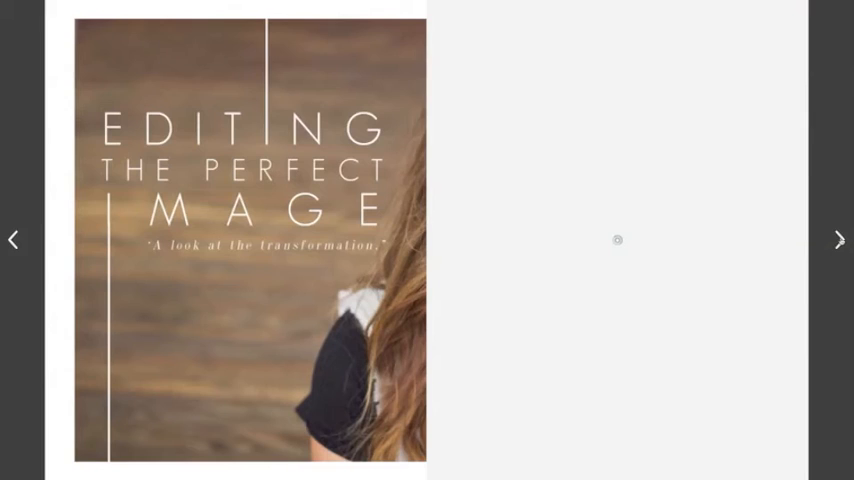
Continue through the perfect edit, friends, session fee and a la carte spreads to the letter to parents.
left_click(840, 240)
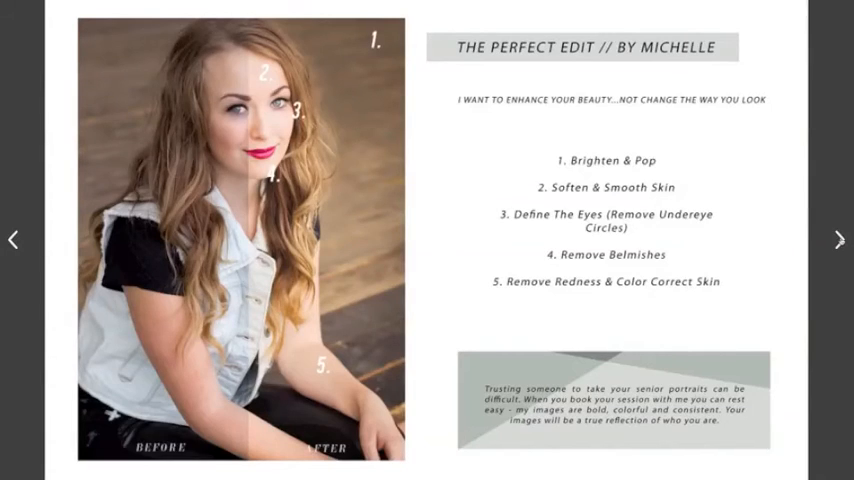
left_click(840, 240)
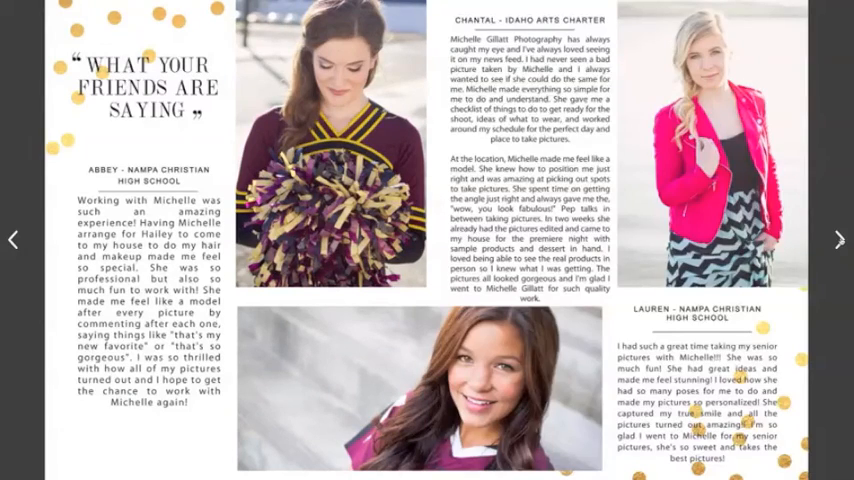
left_click(840, 240)
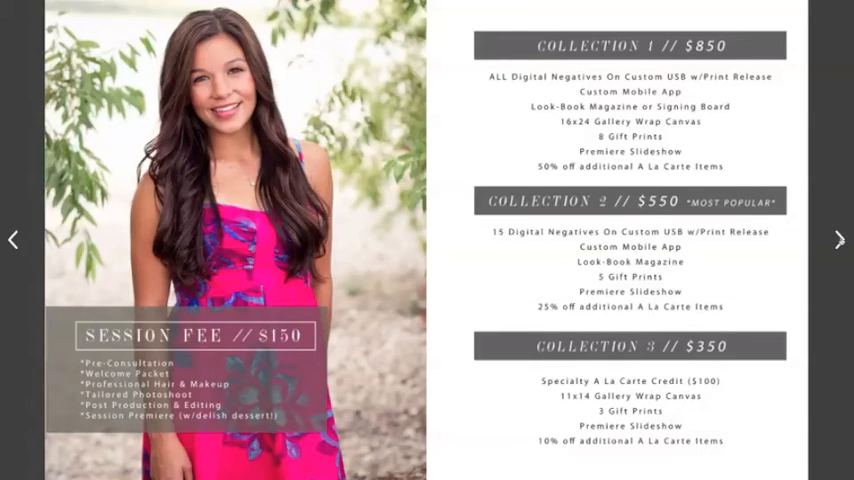
left_click(838, 240)
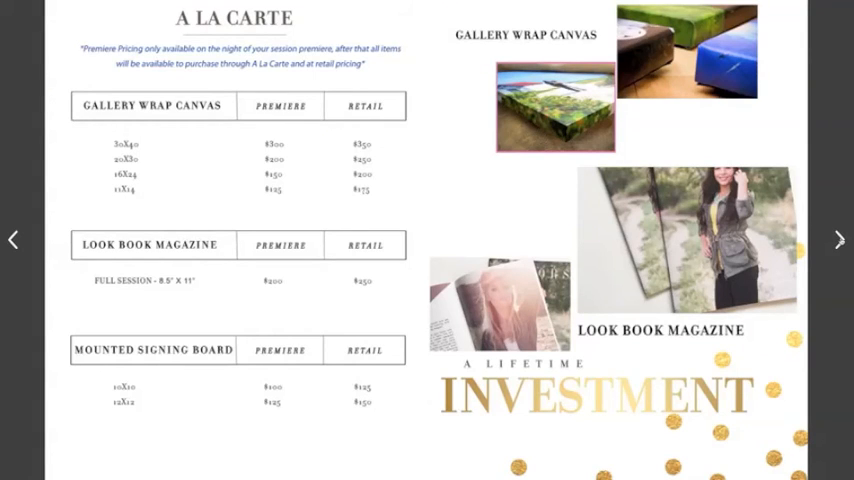
left_click(840, 240)
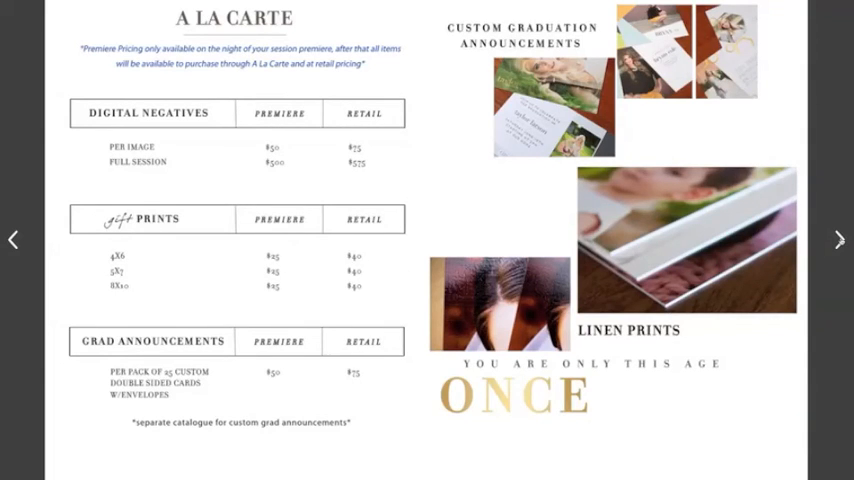
left_click(840, 240)
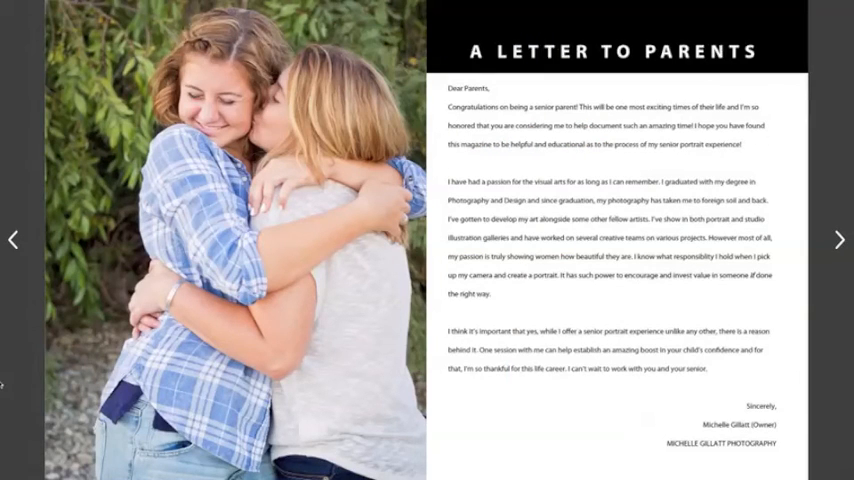